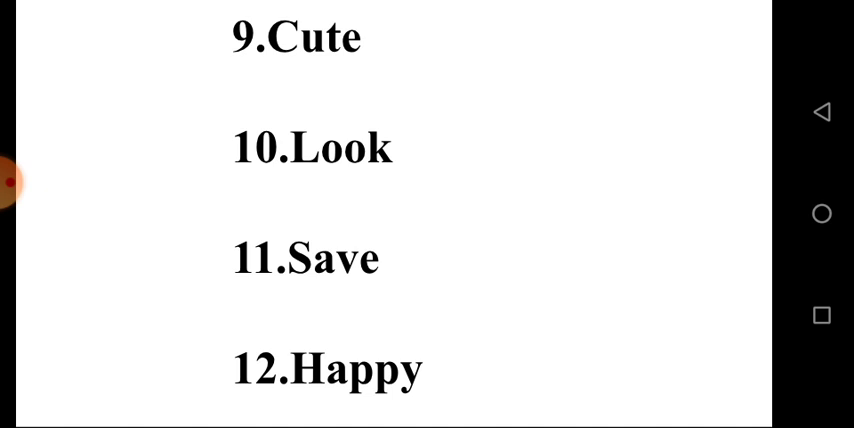
scroll("up", 3)
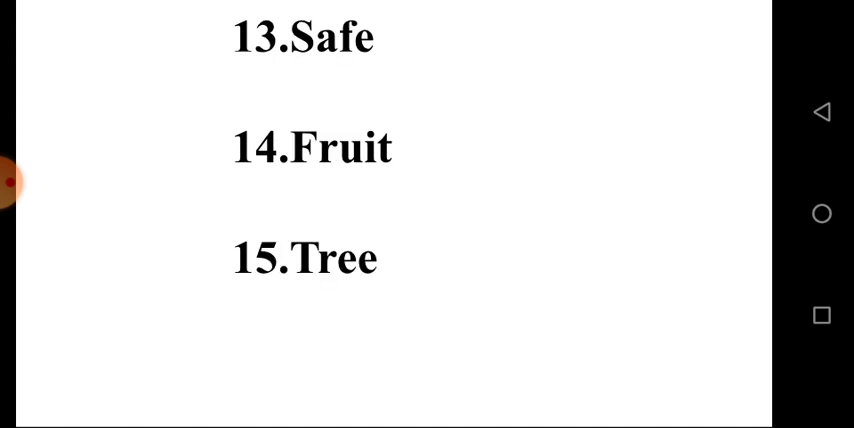